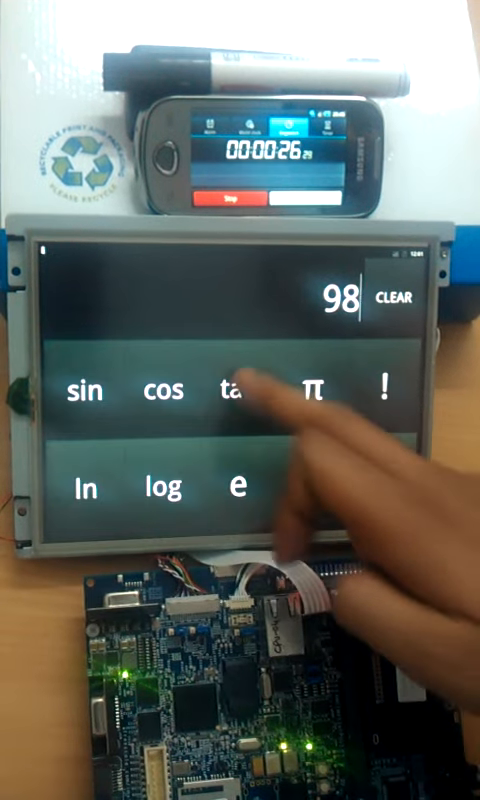
# - Append tan( and the digit 5 so the display reads 98tan(5
pyautogui.click(240, 390)
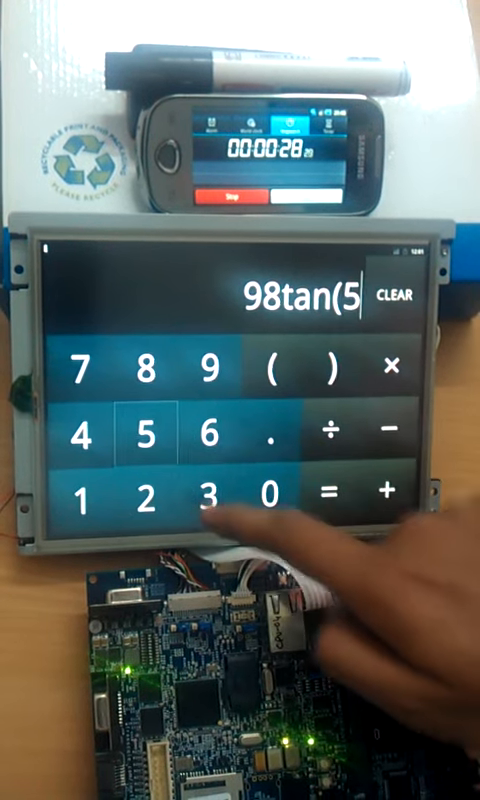
pyautogui.click(220, 516)
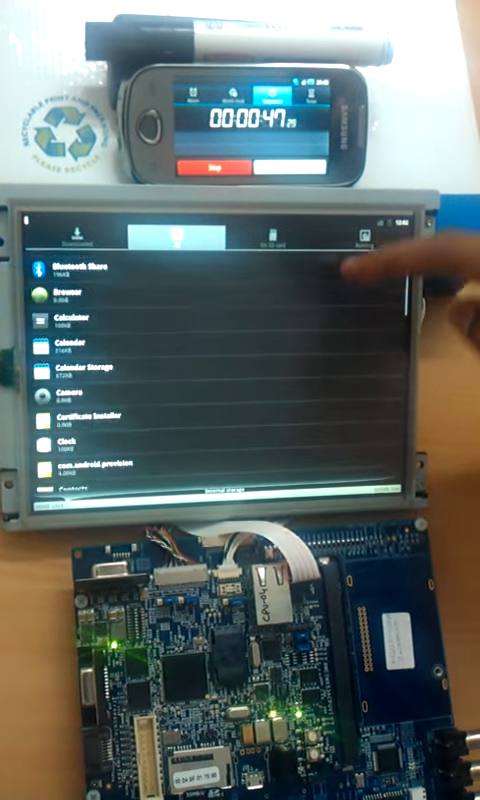
# - Scroll the installed apps list down past Download Manager and Email to Gallery
pyautogui.scroll(-3)
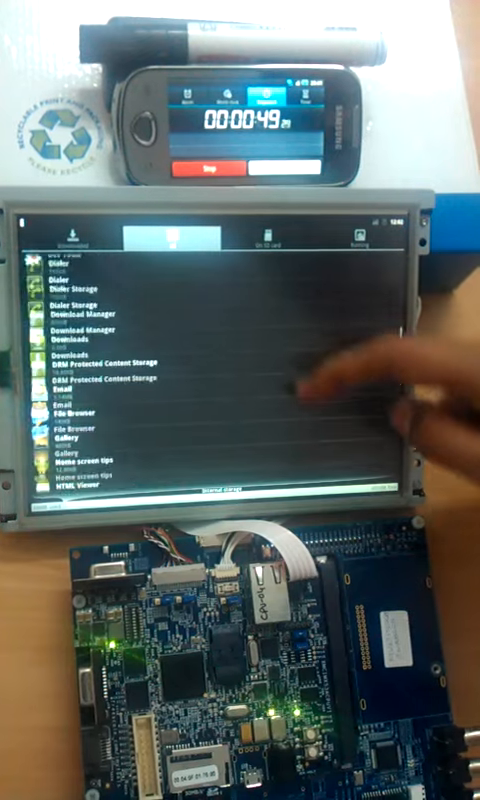